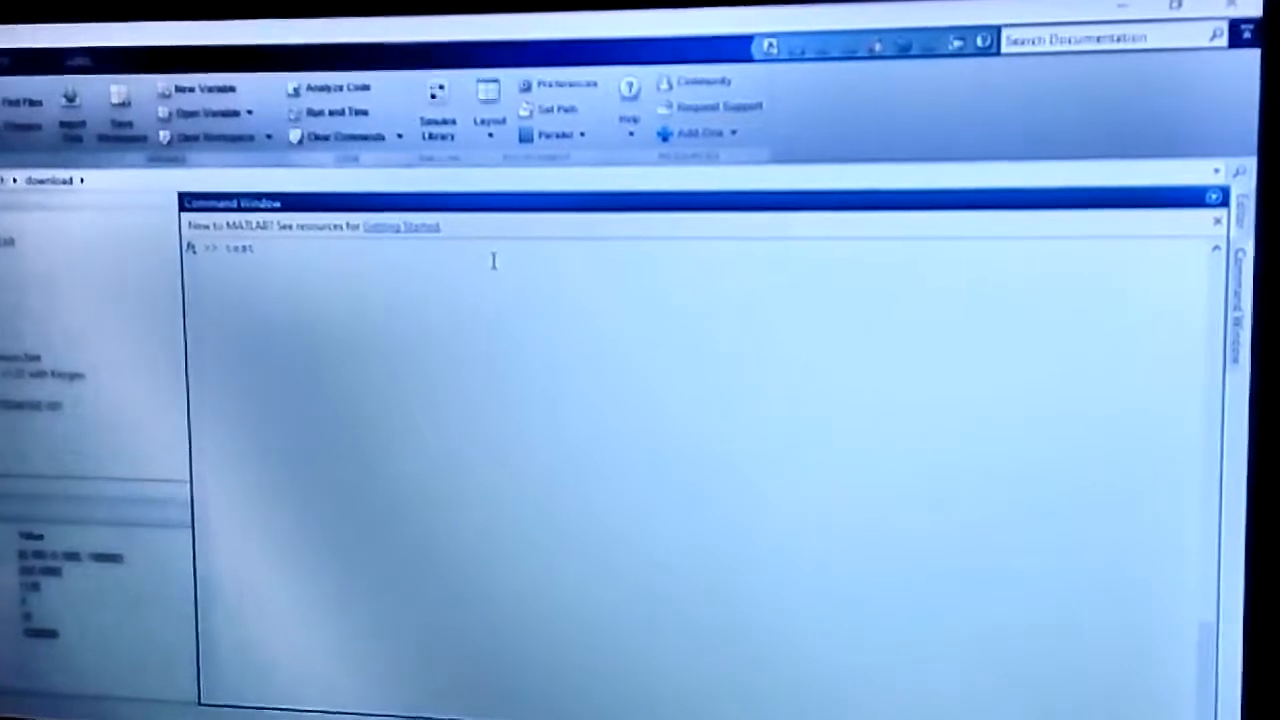
Run the test script in the MATLAB Command Window
key("Return")
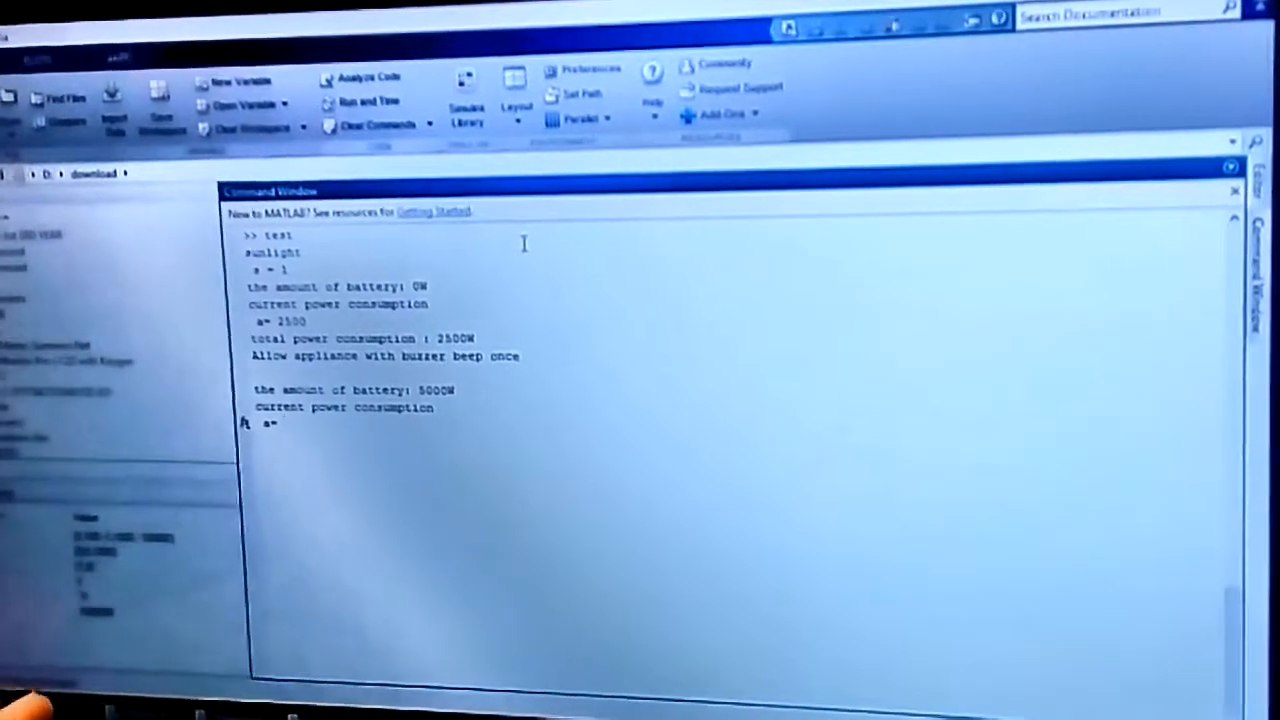
type("3000")
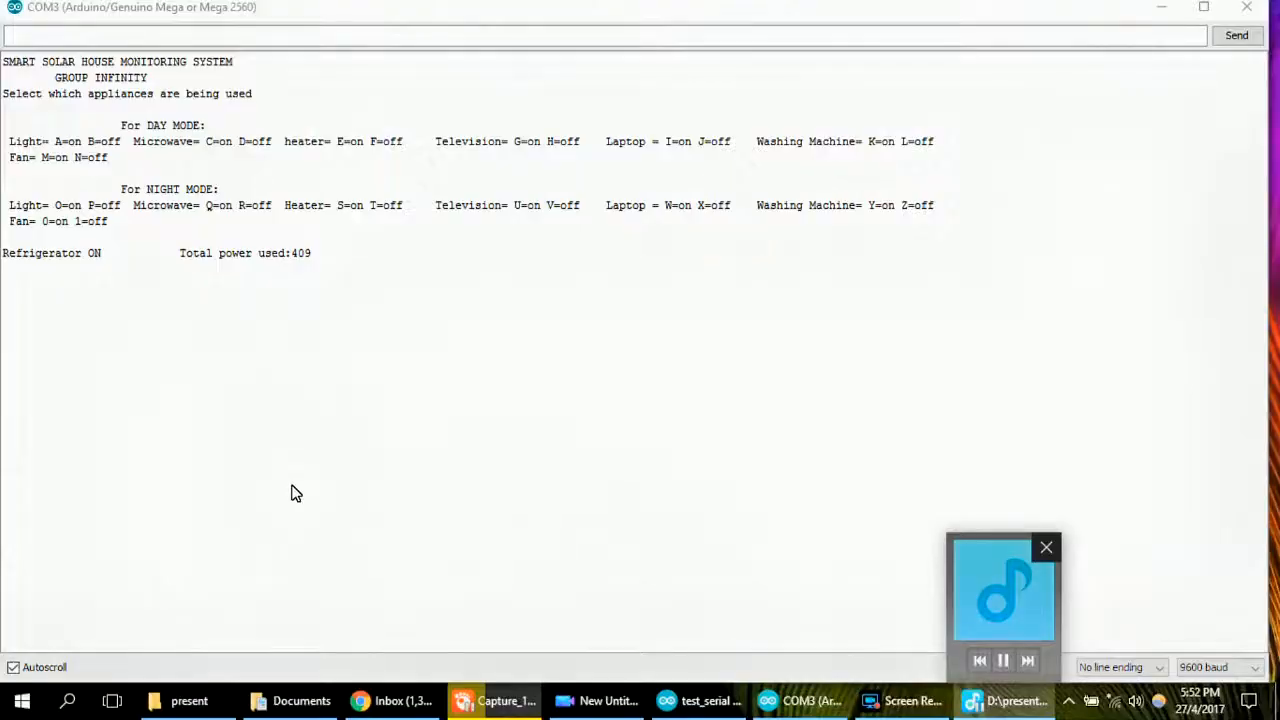
mouse_move(100, 148)
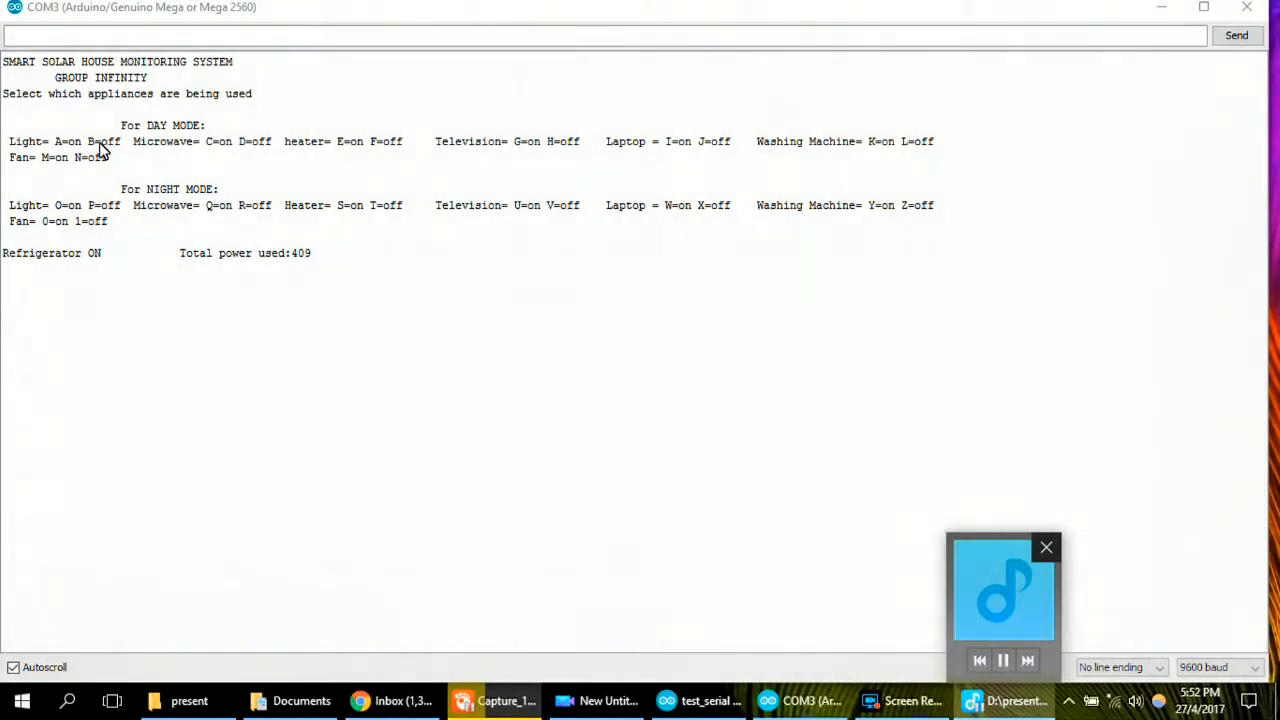
Send appliance codes ACEH then BDFHJ through the Serial Monitor to switch appliances
left_click(1046, 548)
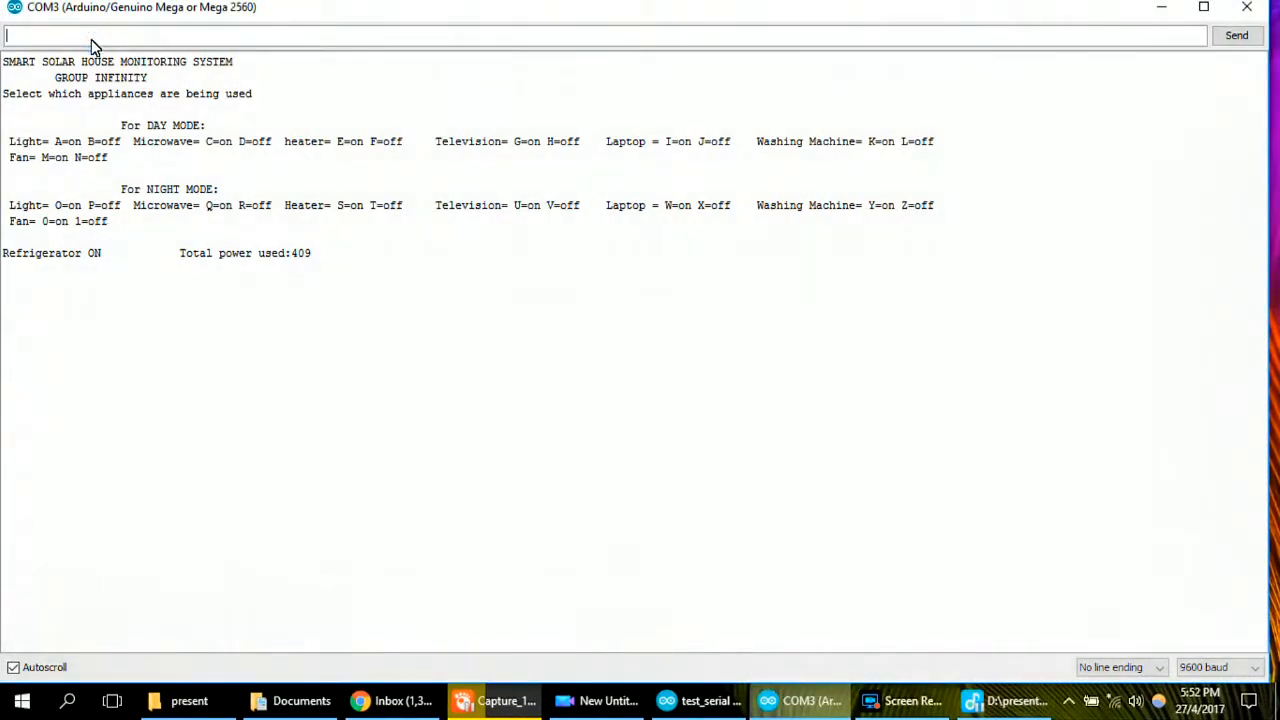
type("ACE")
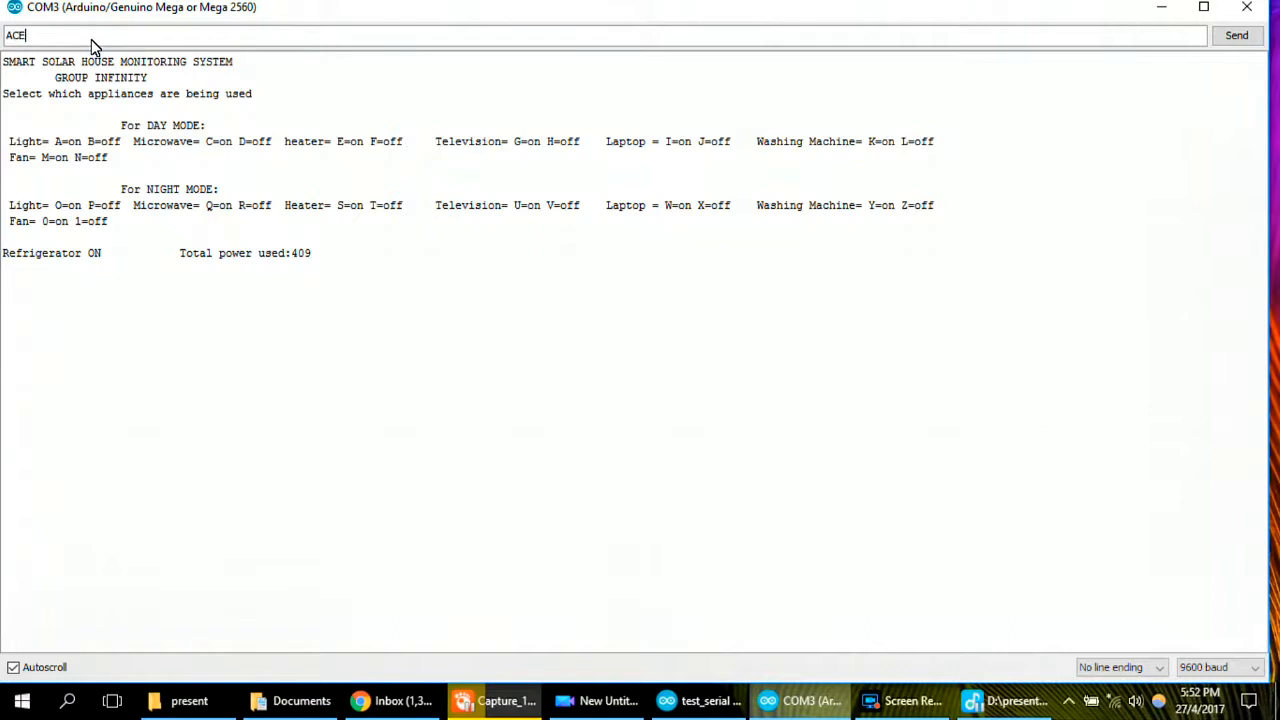
type("H")
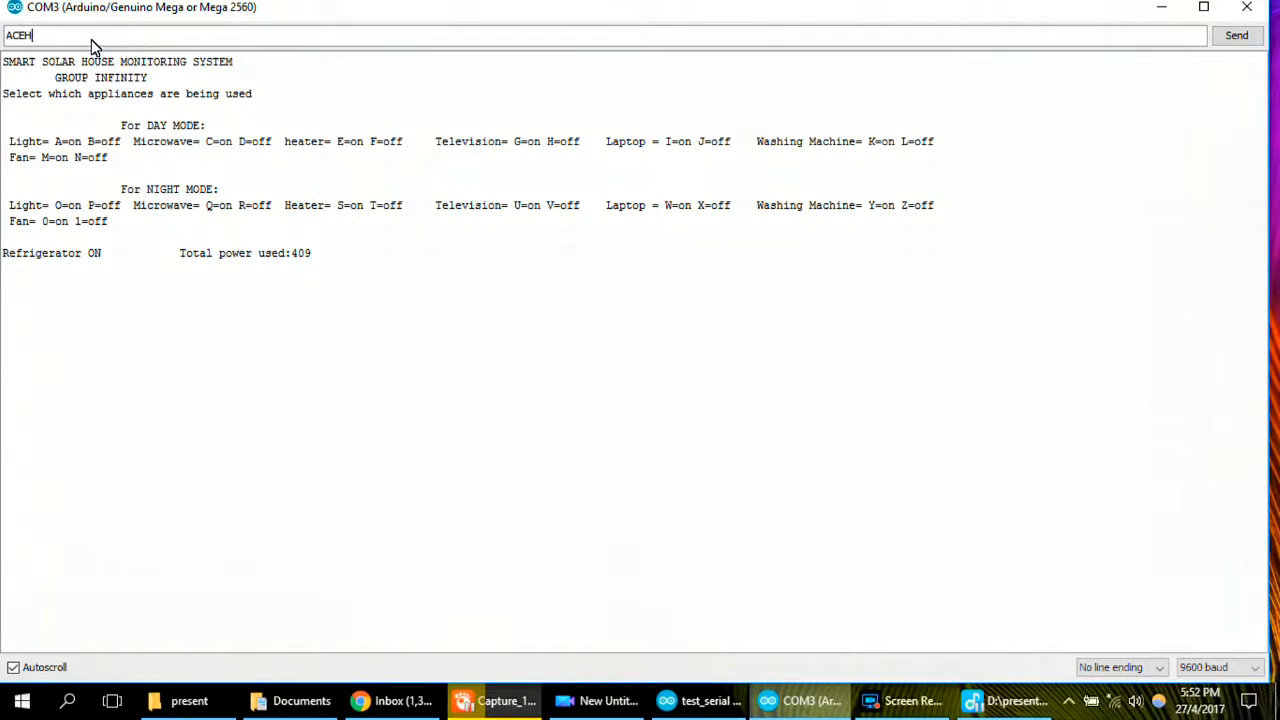
left_click(1236, 36)
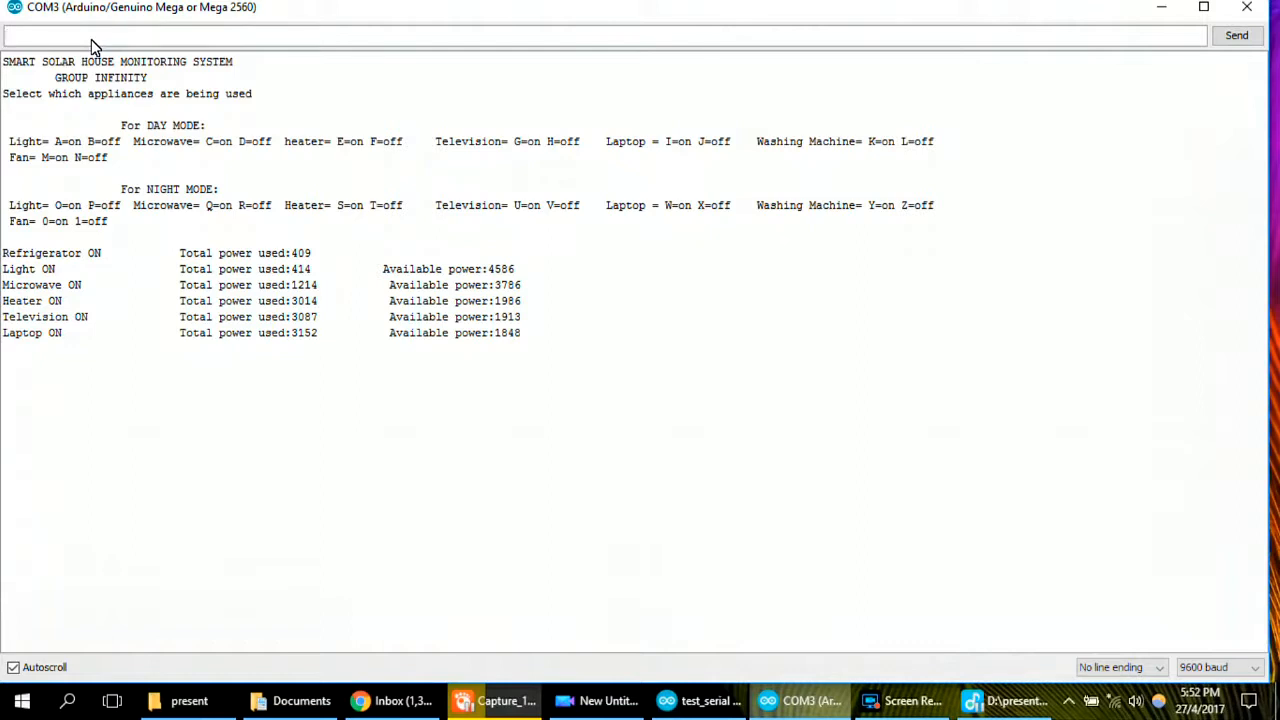
type("B")
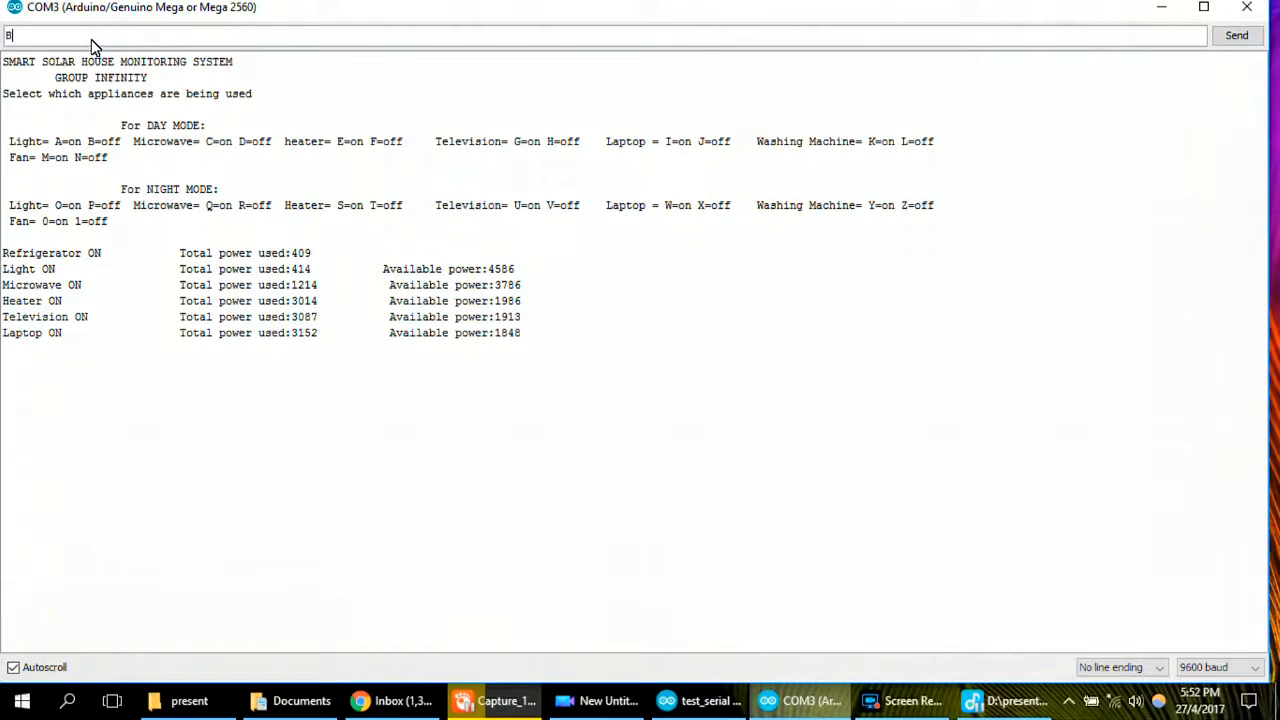
type("DF")
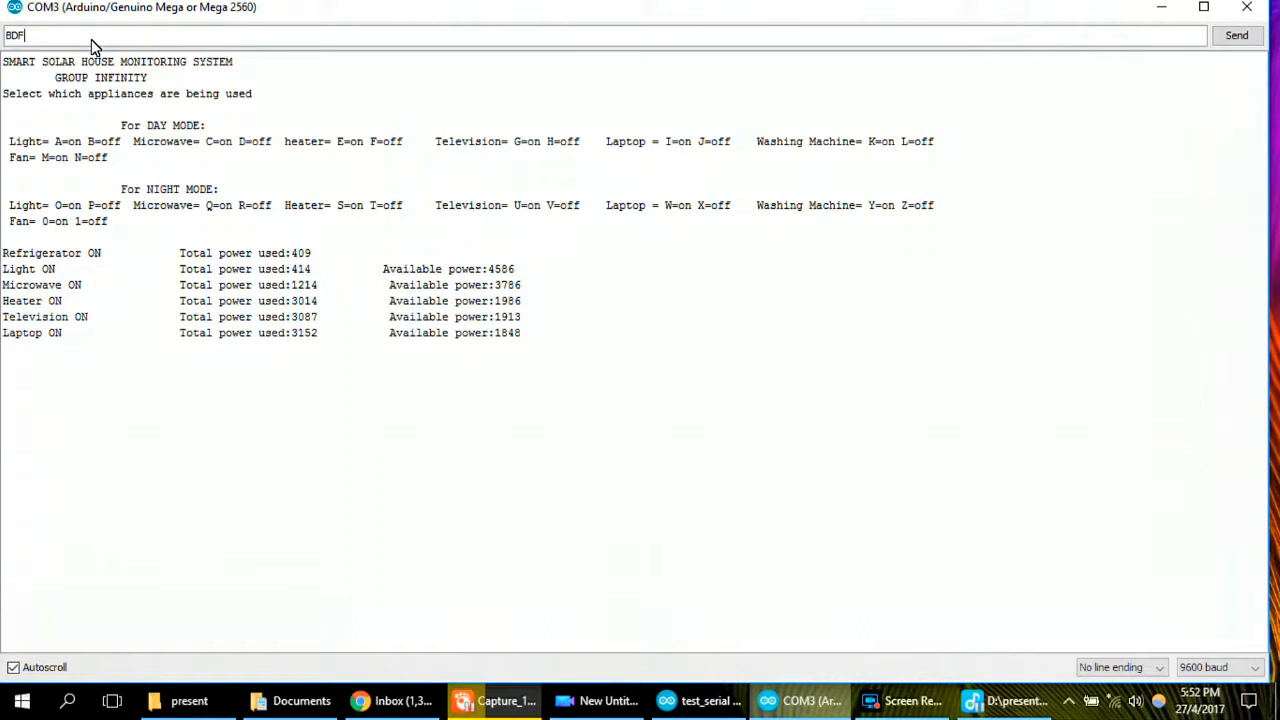
type("HJ")
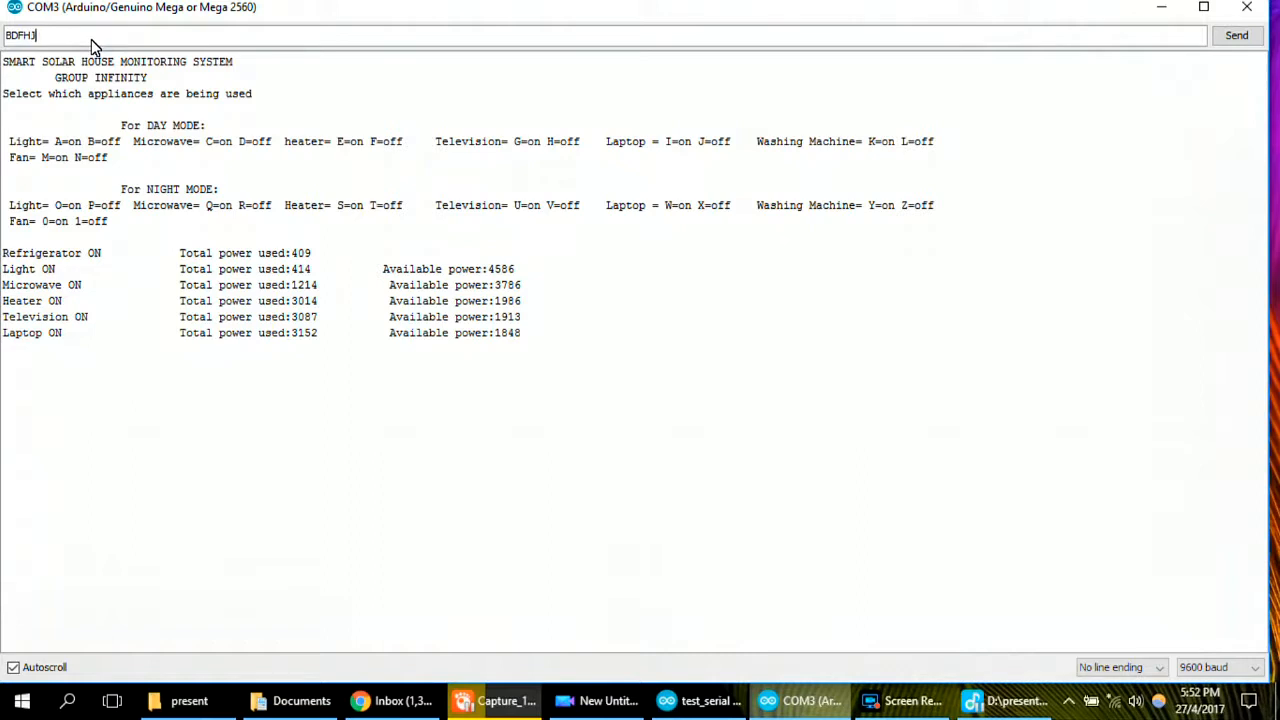
left_click(1236, 36)
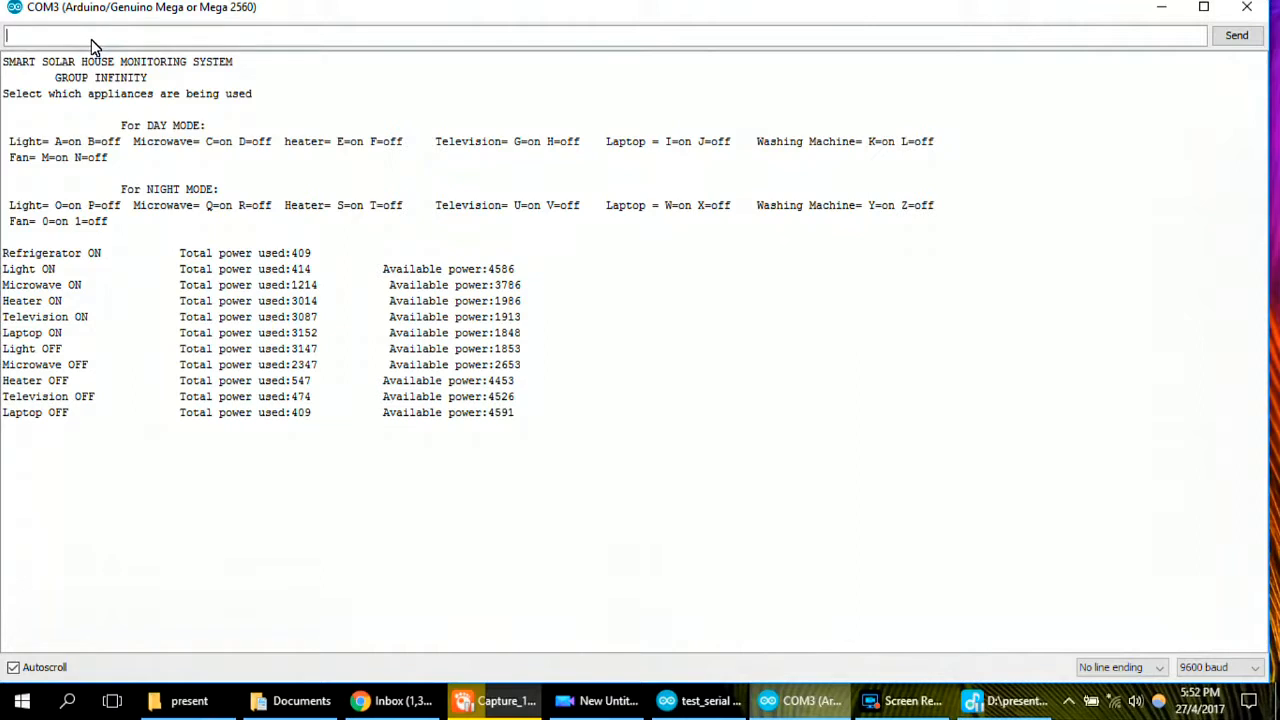
Send codes ACEGI then KA, triggering the maximum power usage warning at 4107
type("AC")
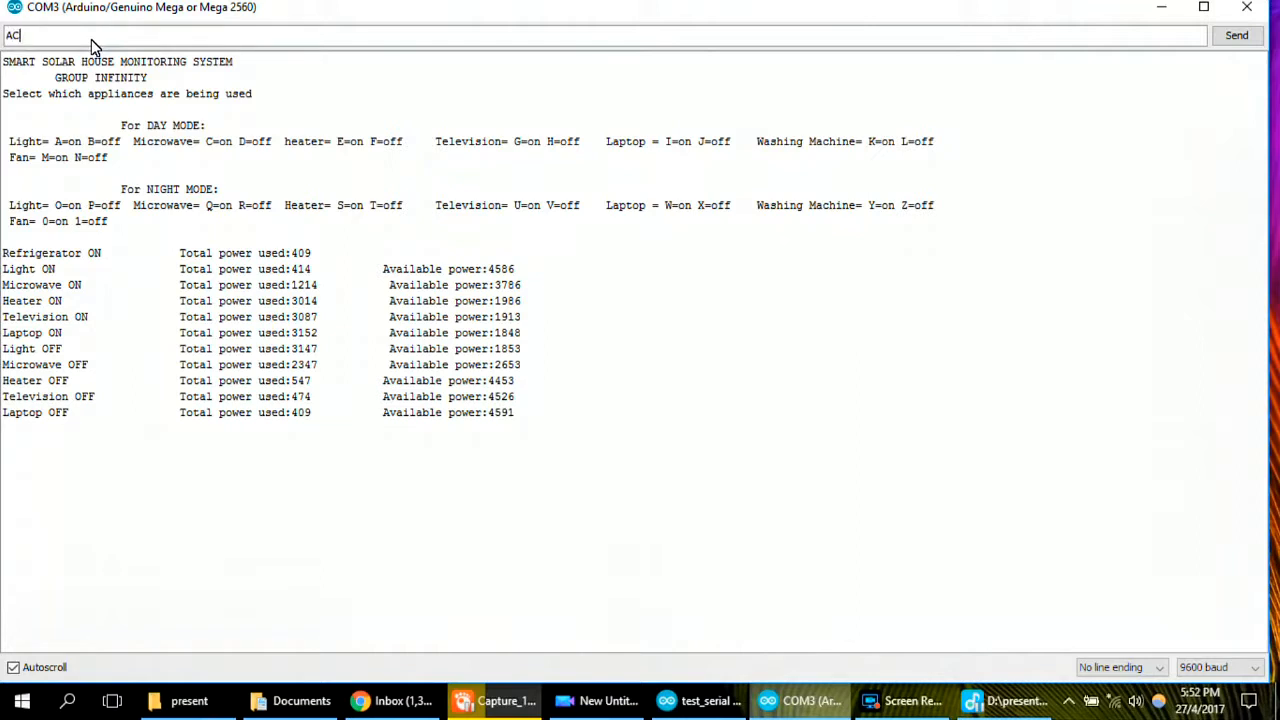
type("E")
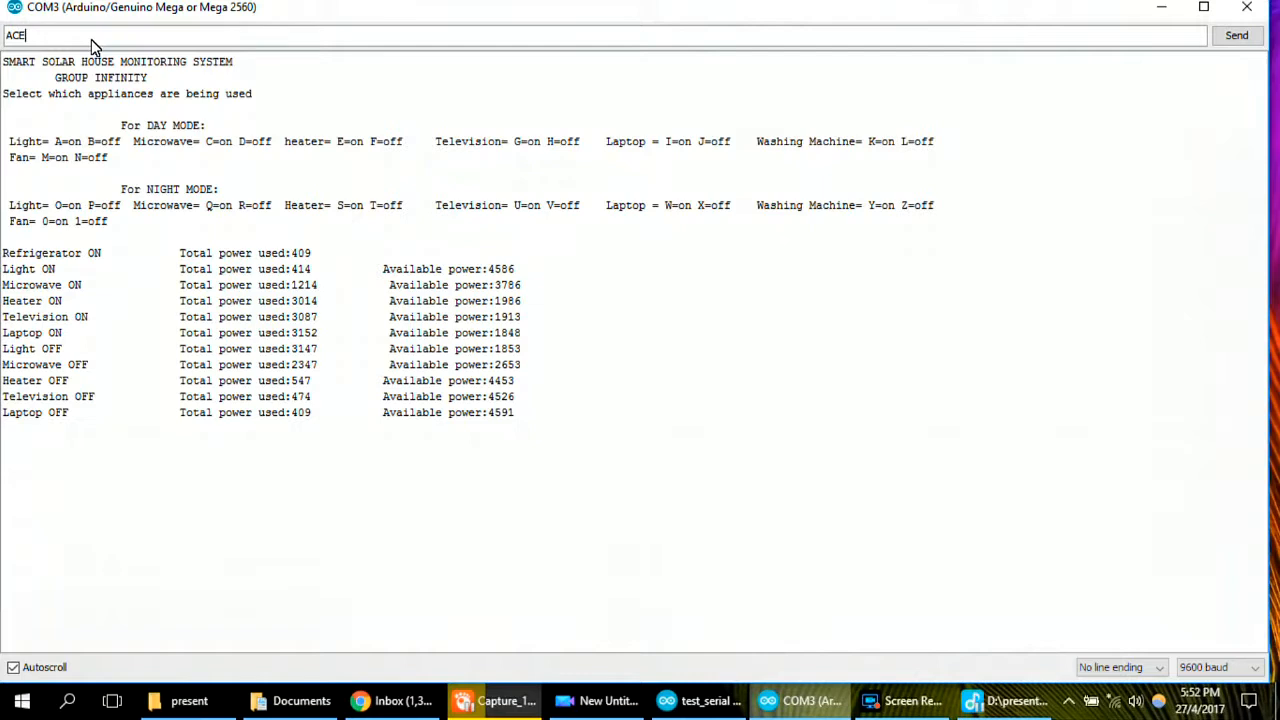
type("GI")
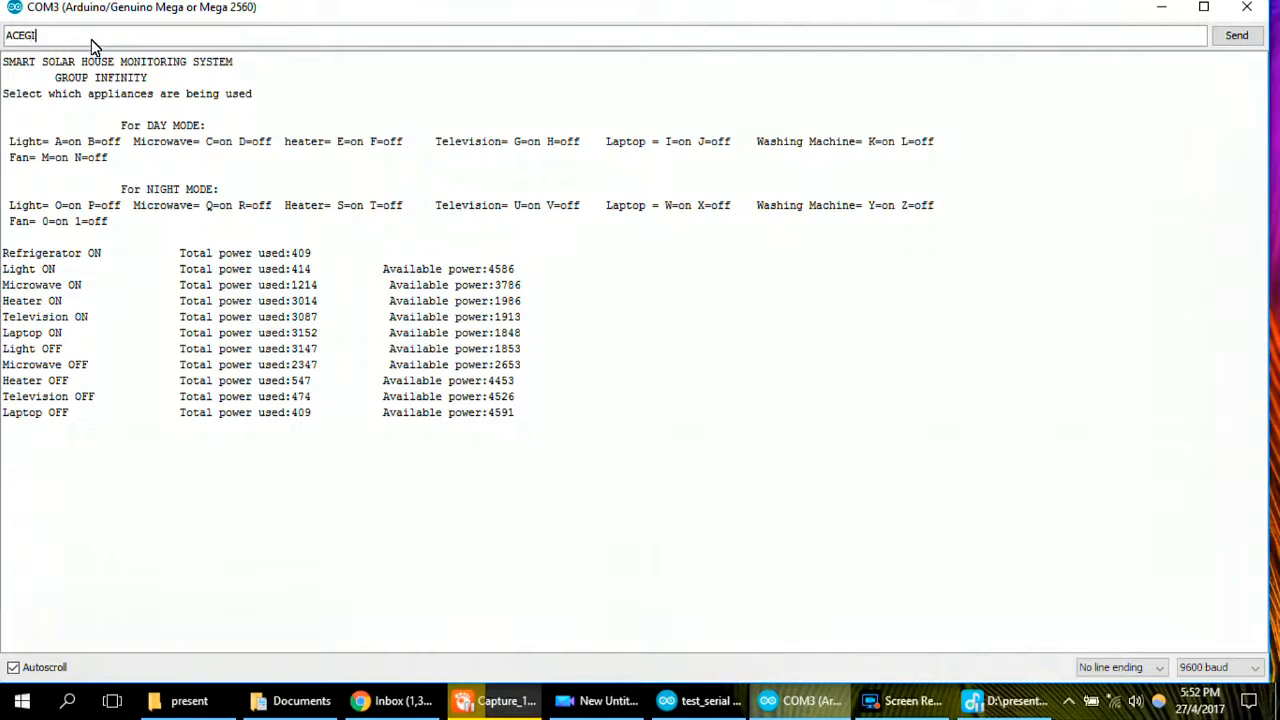
left_click(1236, 36)
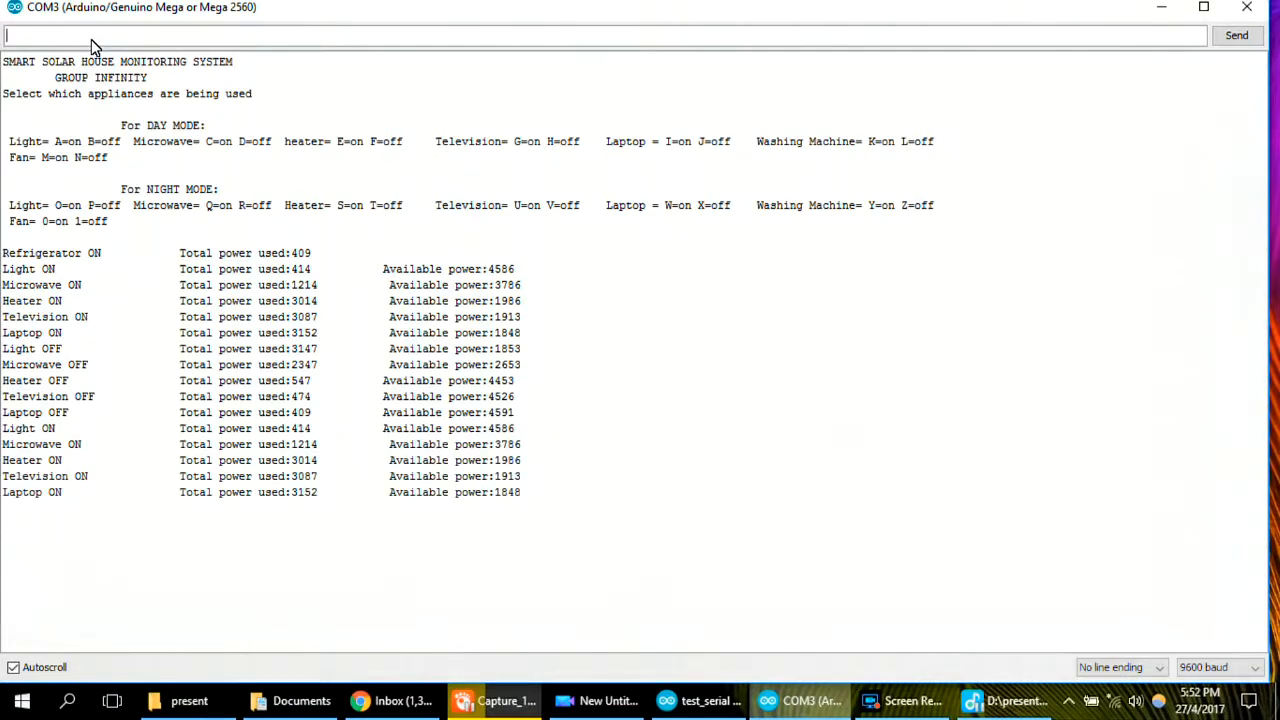
type("KA")
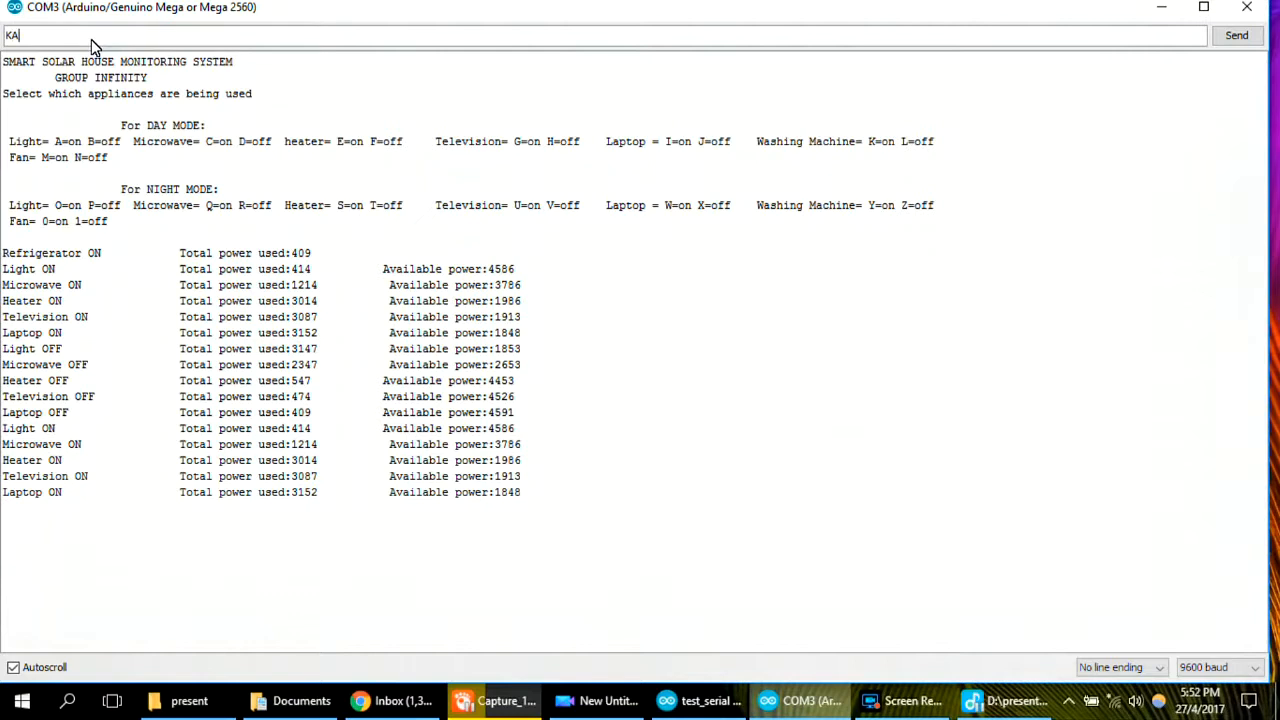
left_click(1236, 36)
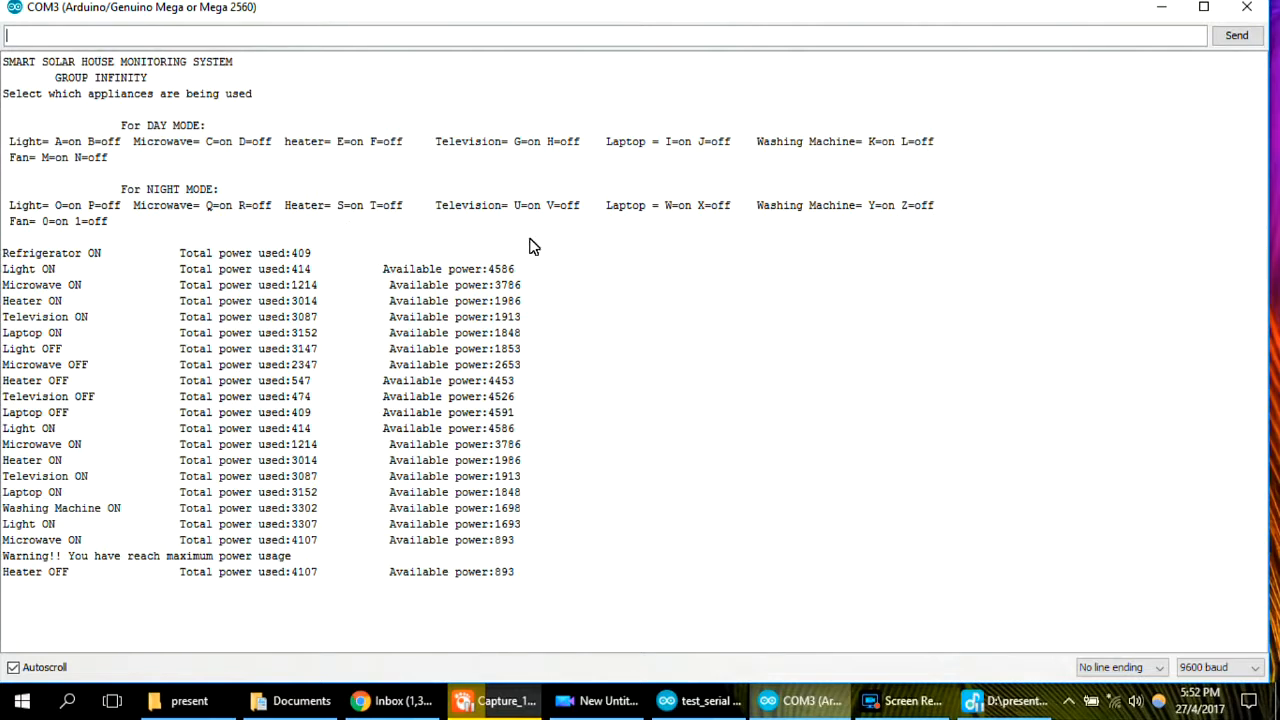
mouse_move(1076, 642)
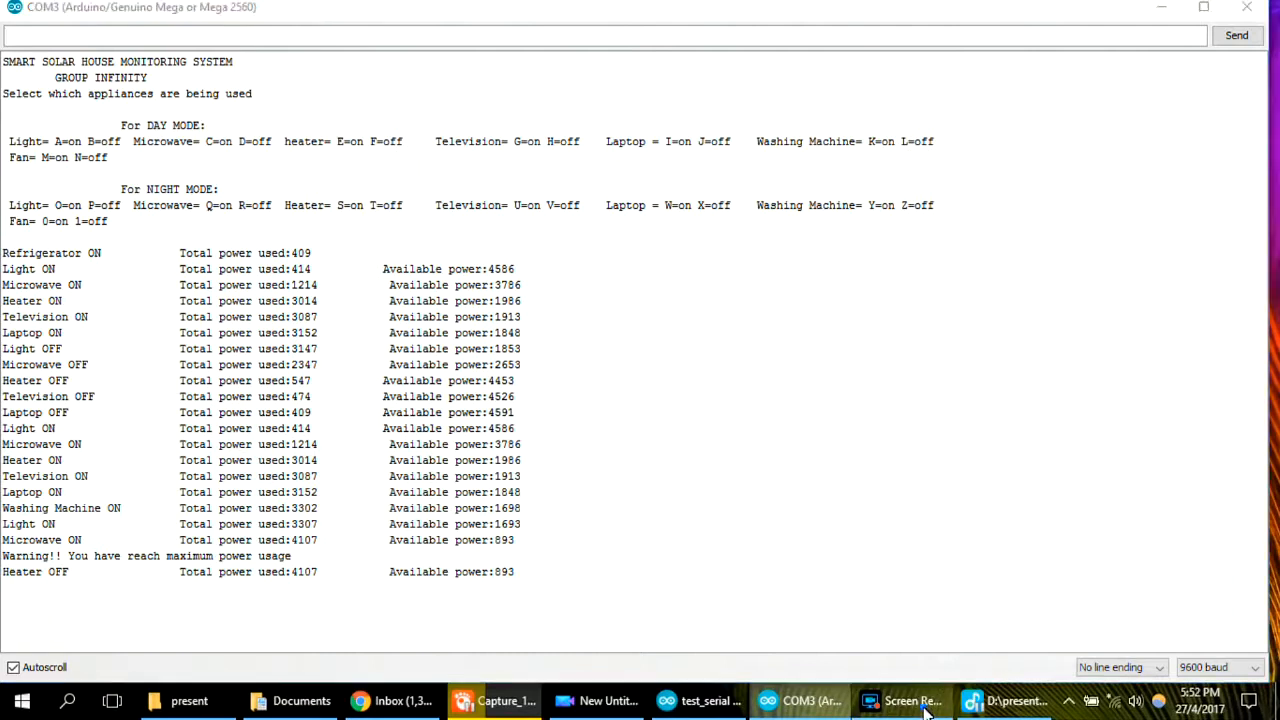
left_click(904, 700)
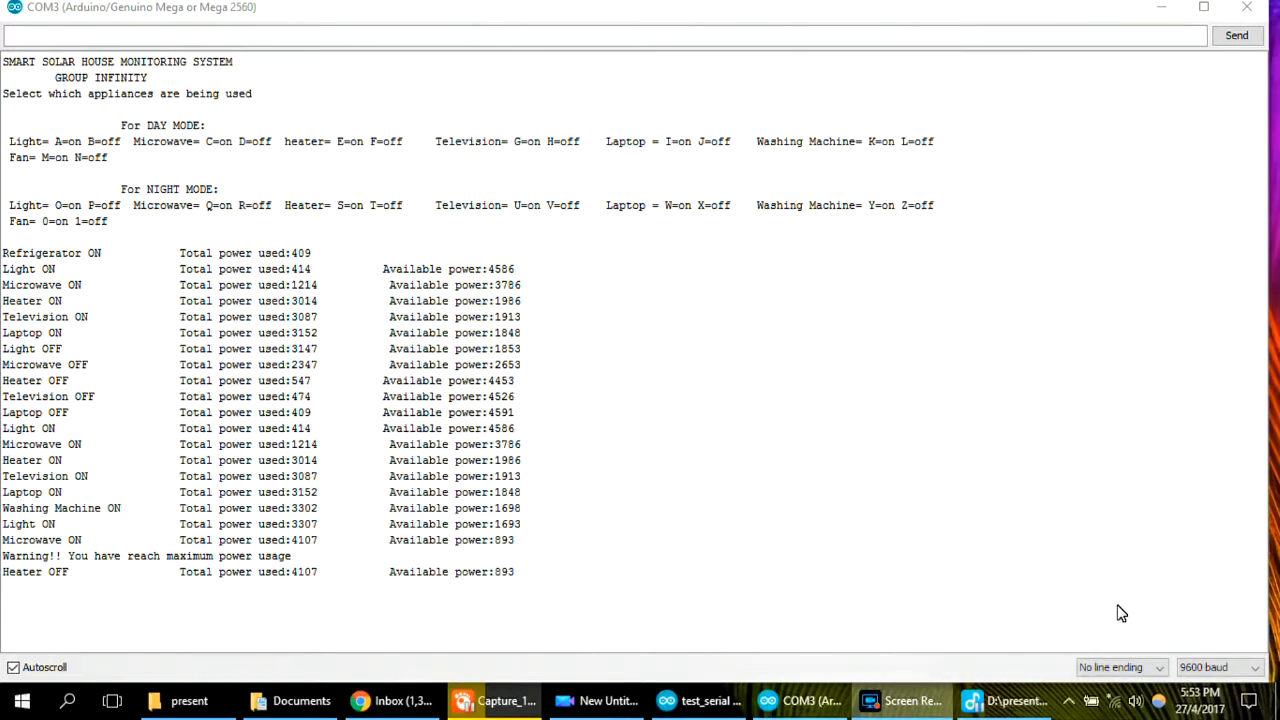
mouse_move(712, 676)
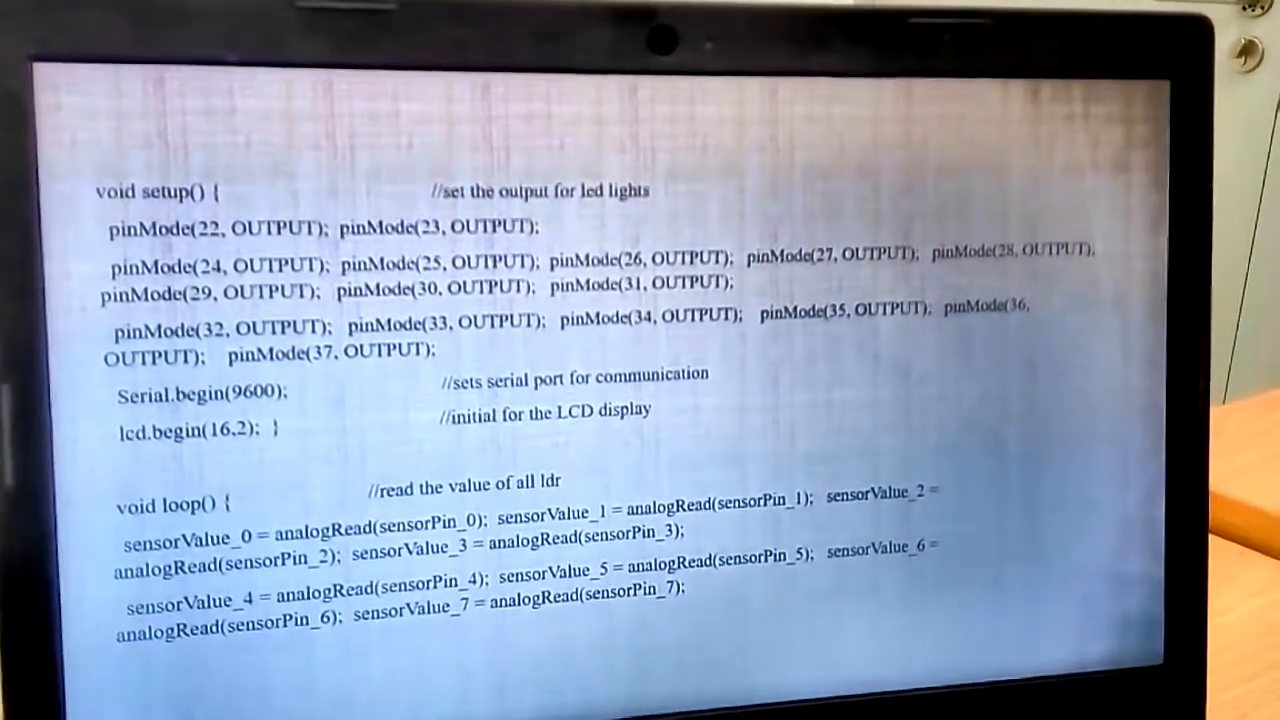
Scroll the lighting sketch to the setup pinMode lines and loop analogRead calls
scroll("down", 3)
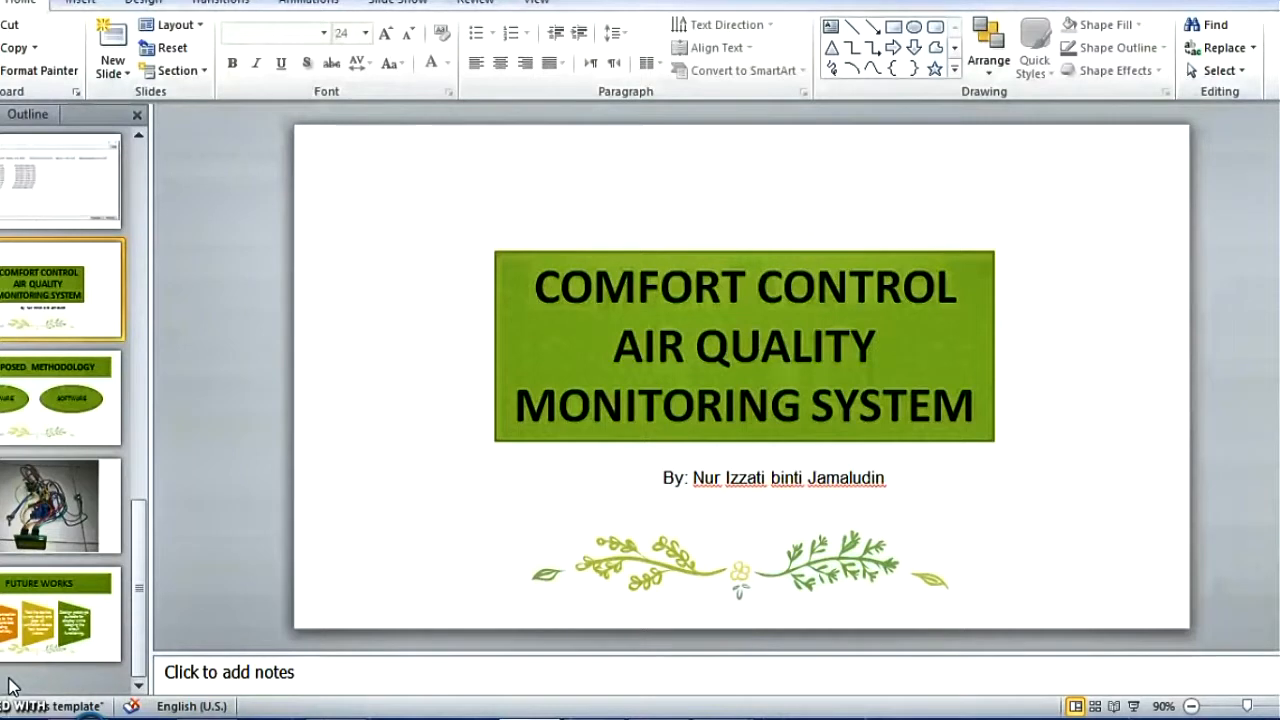
Select the 'Comfort Control Air Quality Monitoring System' title slide
left_click(60, 396)
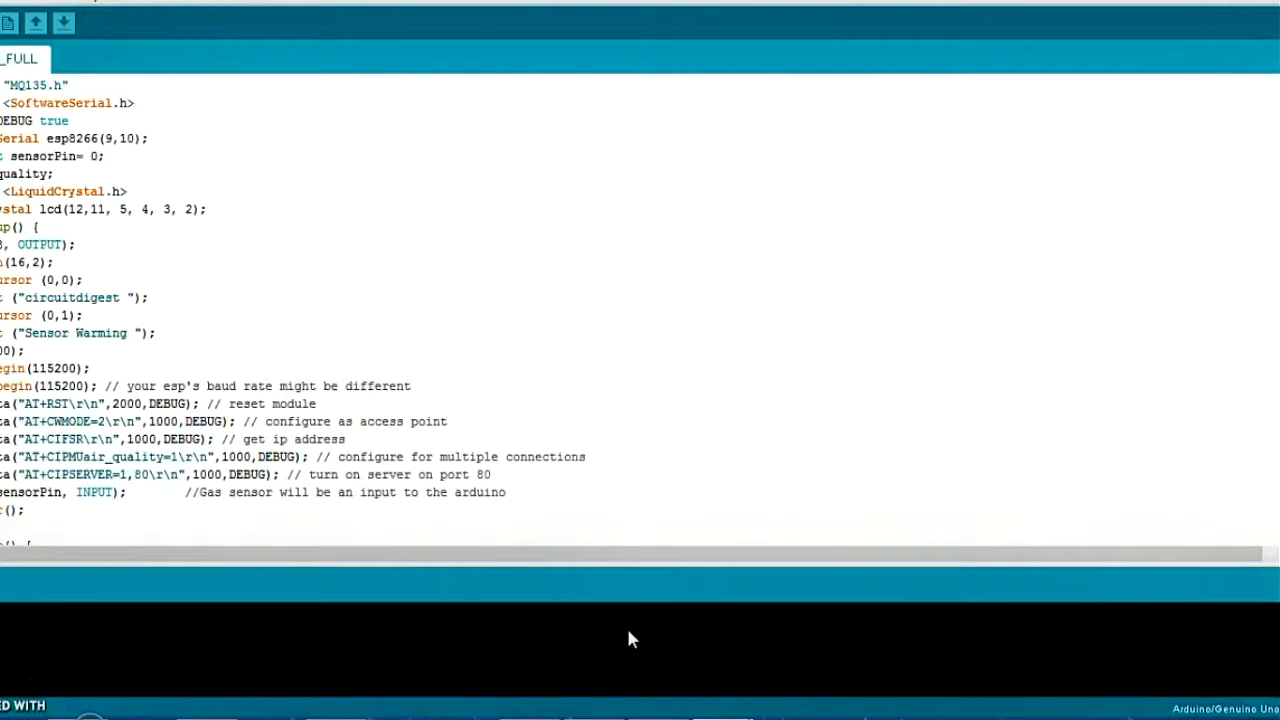
mouse_move(196, 208)
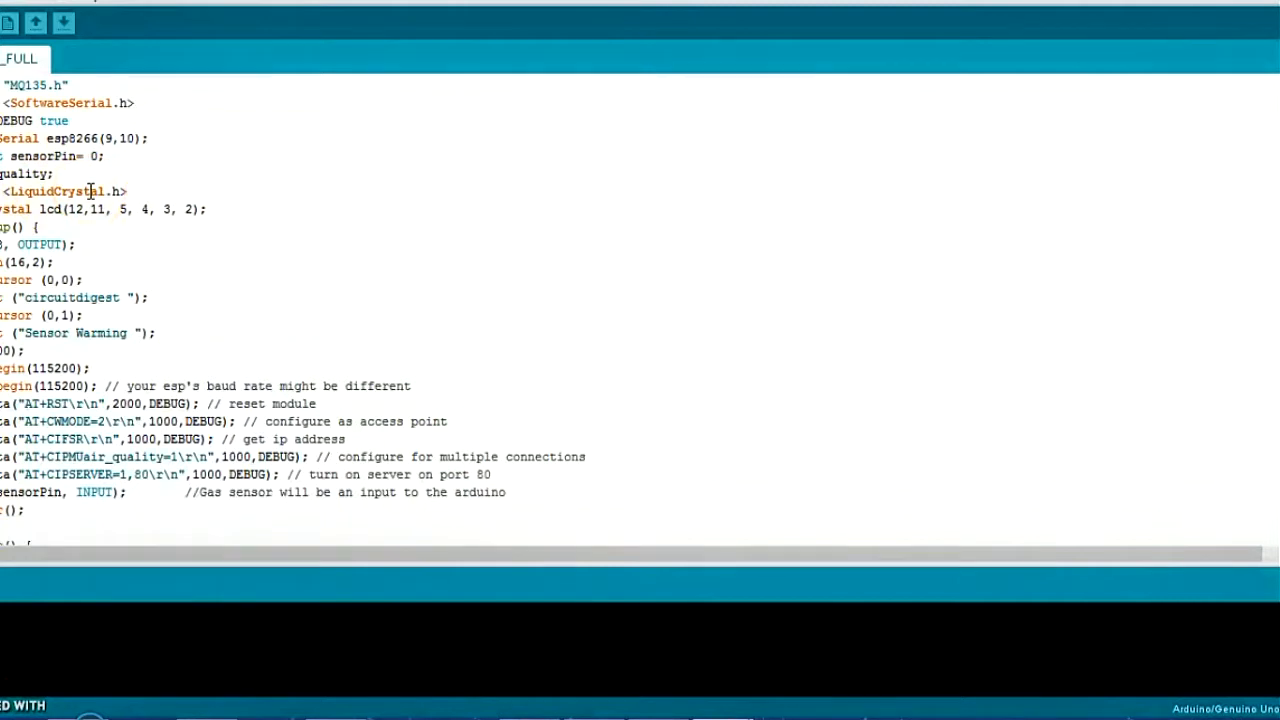
mouse_move(668, 642)
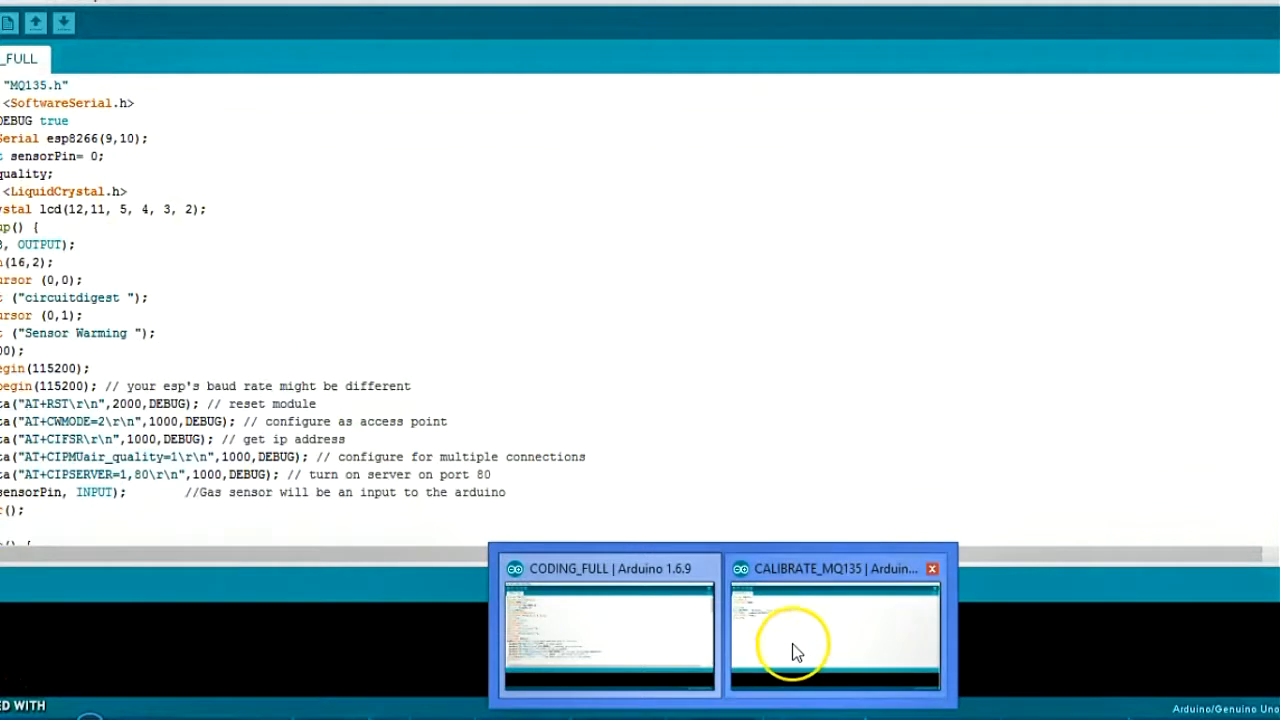
Bring up the CALIBRATE_MQ135 sketch that prints the sensor's RZero value
left_click(836, 630)
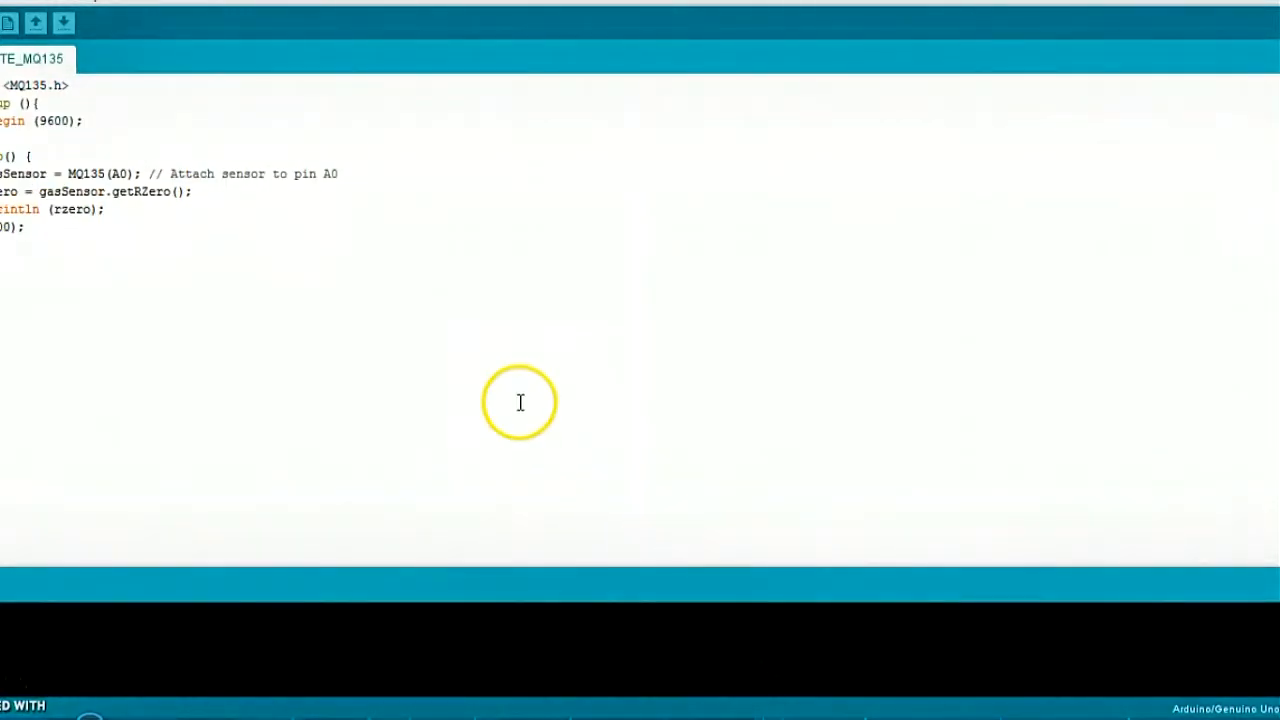
mouse_move(56, 70)
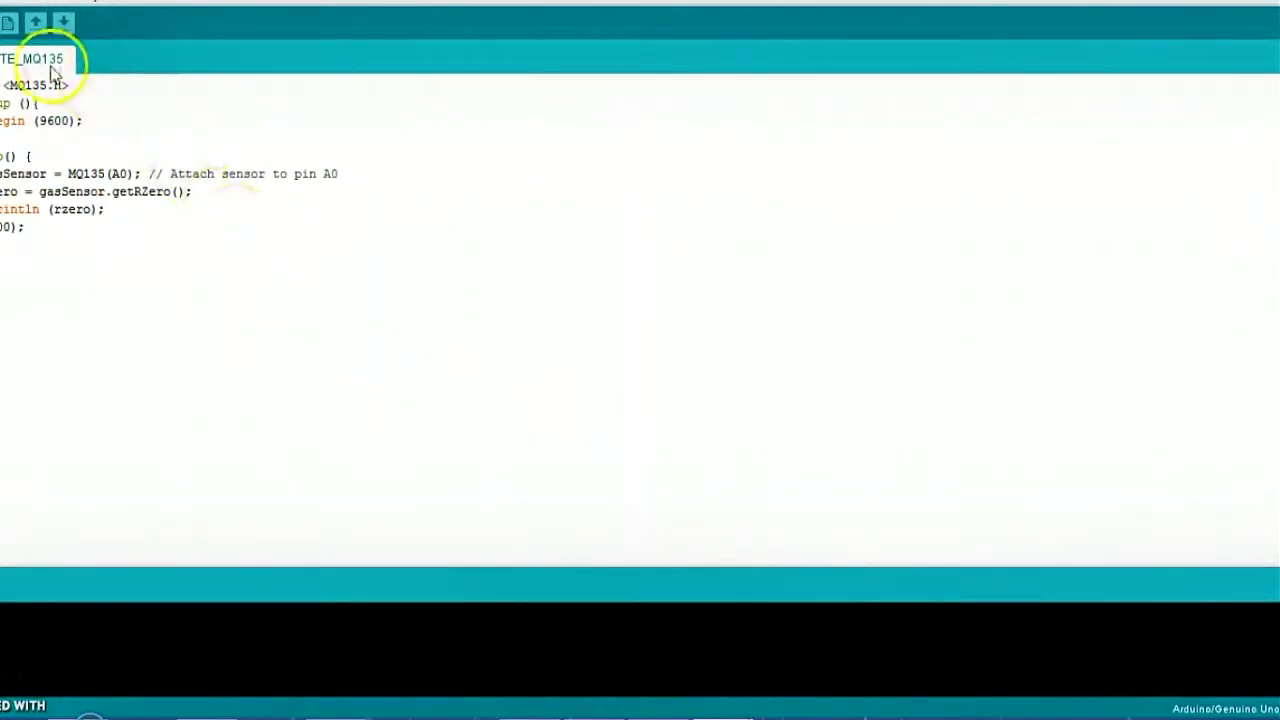